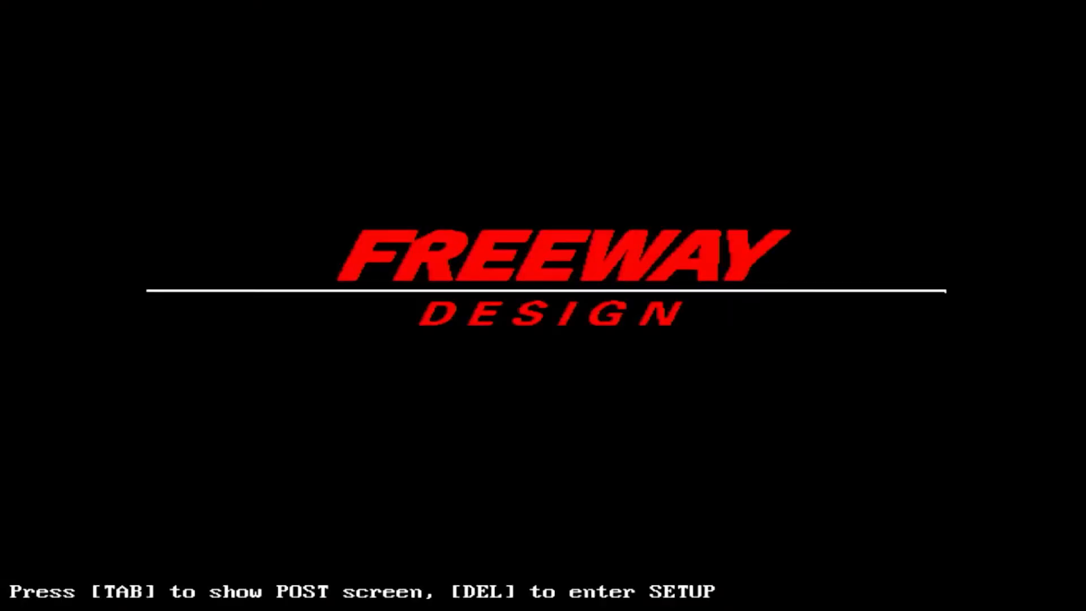
Enter the AwardBIOS Setup Utility with Delete during boot and view the Main tab
key(Delete)
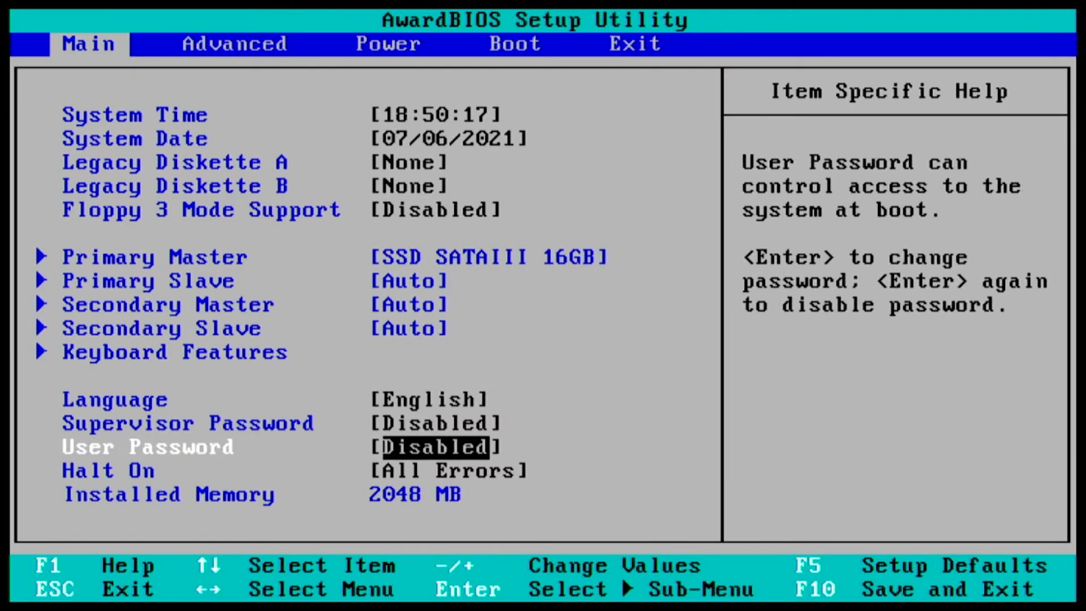
click(387, 44)
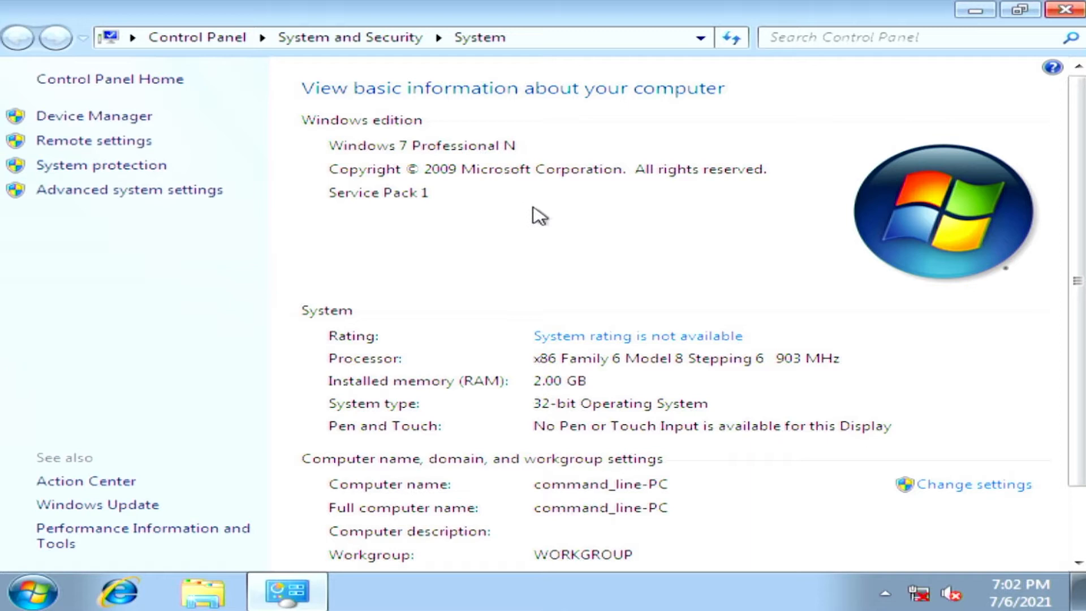
mouse_move(520, 373)
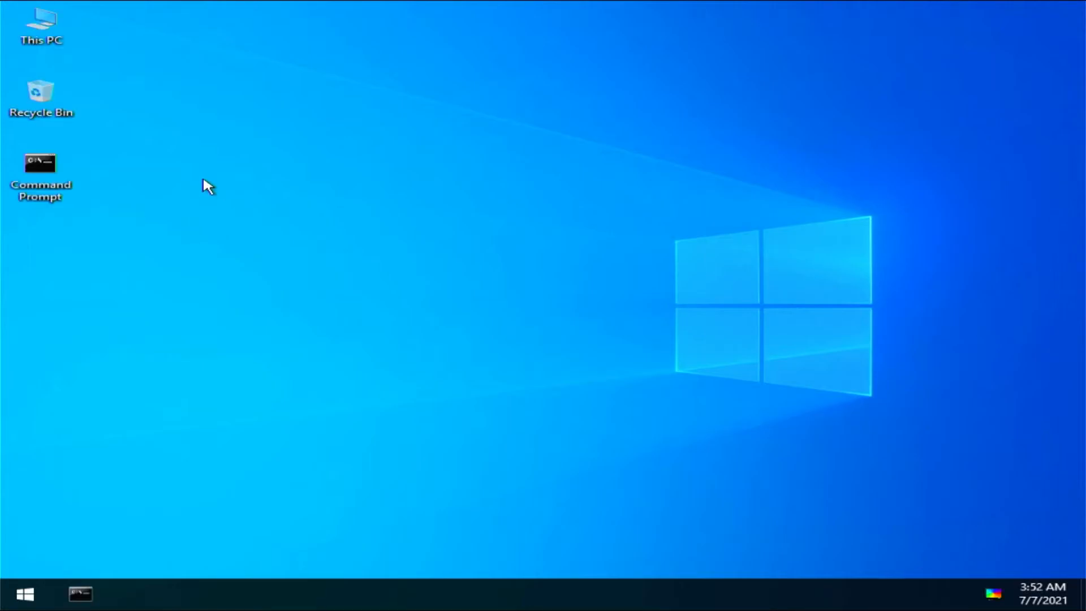
mouse_move(115, 46)
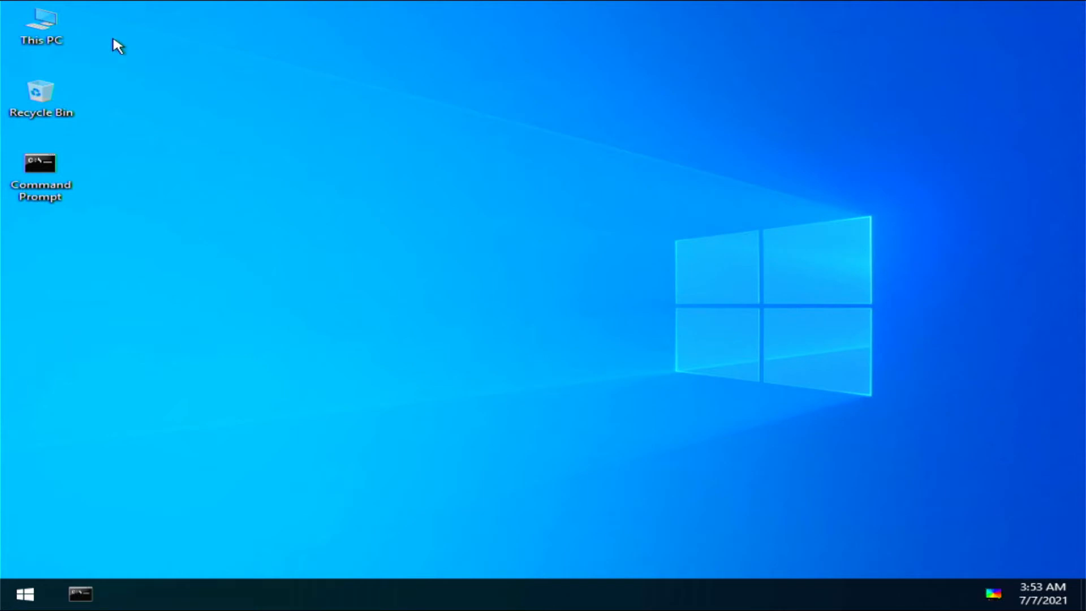
mouse_move(47, 28)
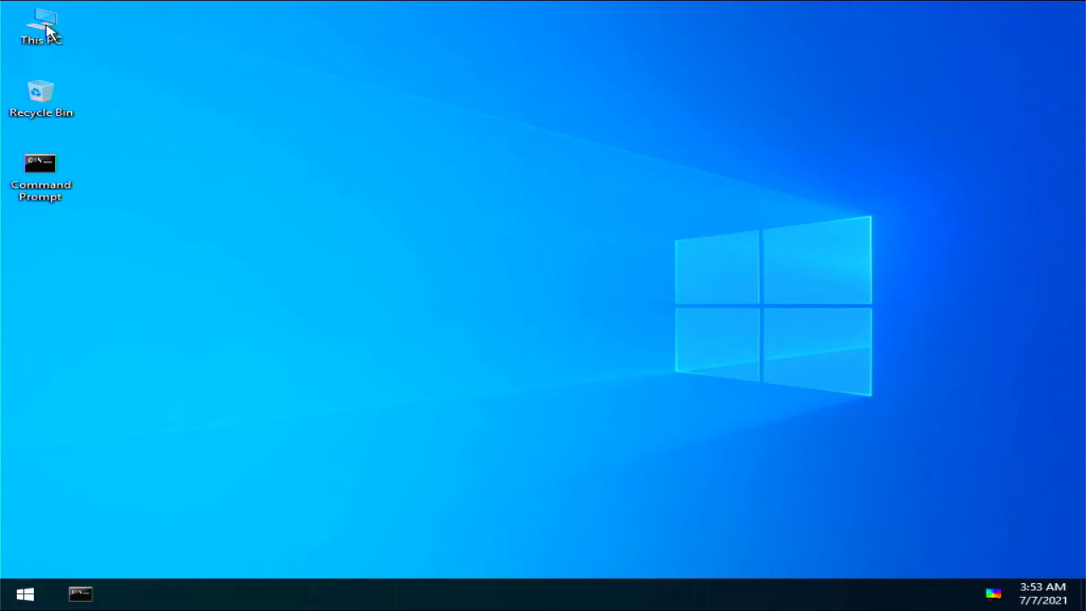
mouse_move(544, 312)
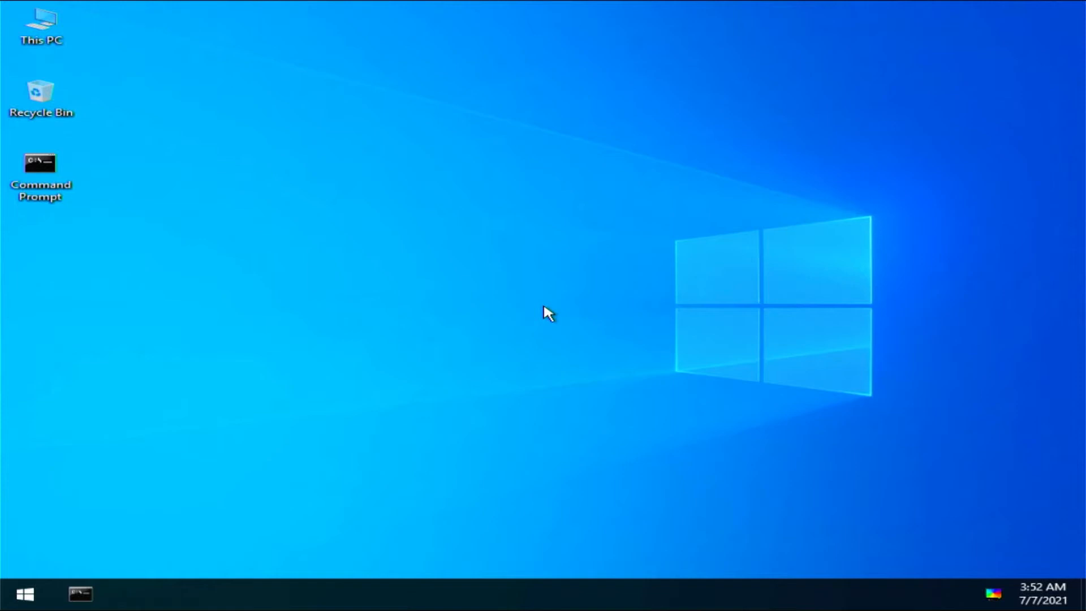
mouse_move(43, 30)
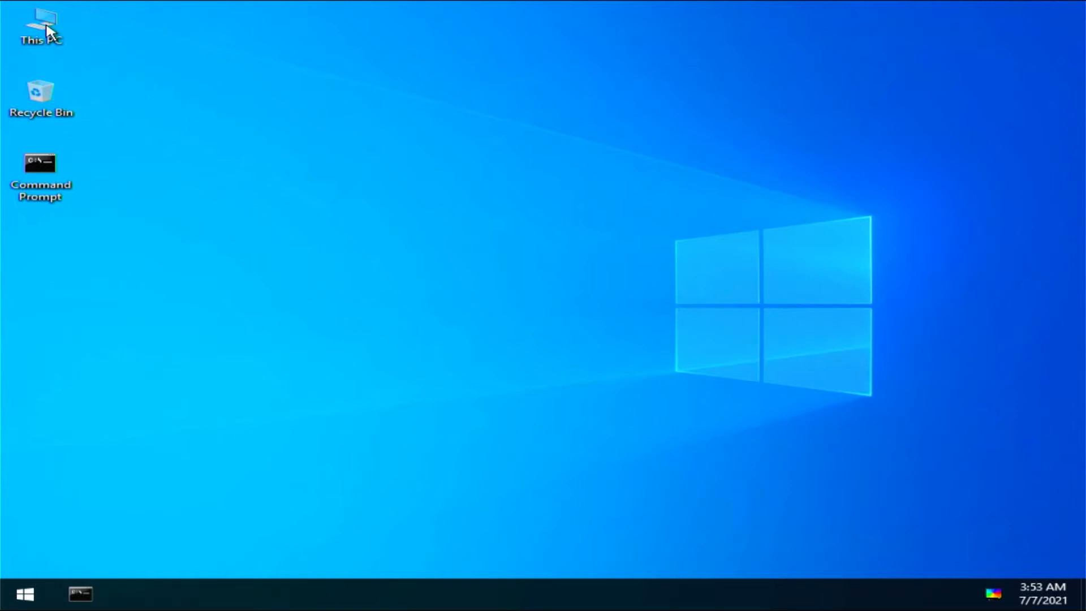
Bring up This PC's context menu on the Windows 10 desktop, offering Open, Manage and Properties
double_click(42, 18)
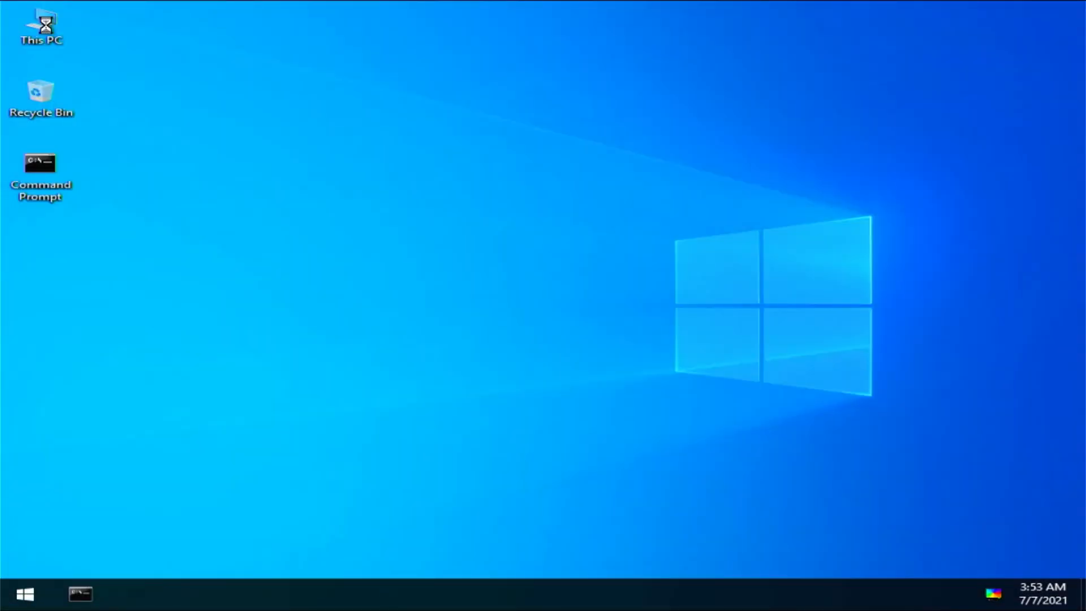
right_click(35, 21)
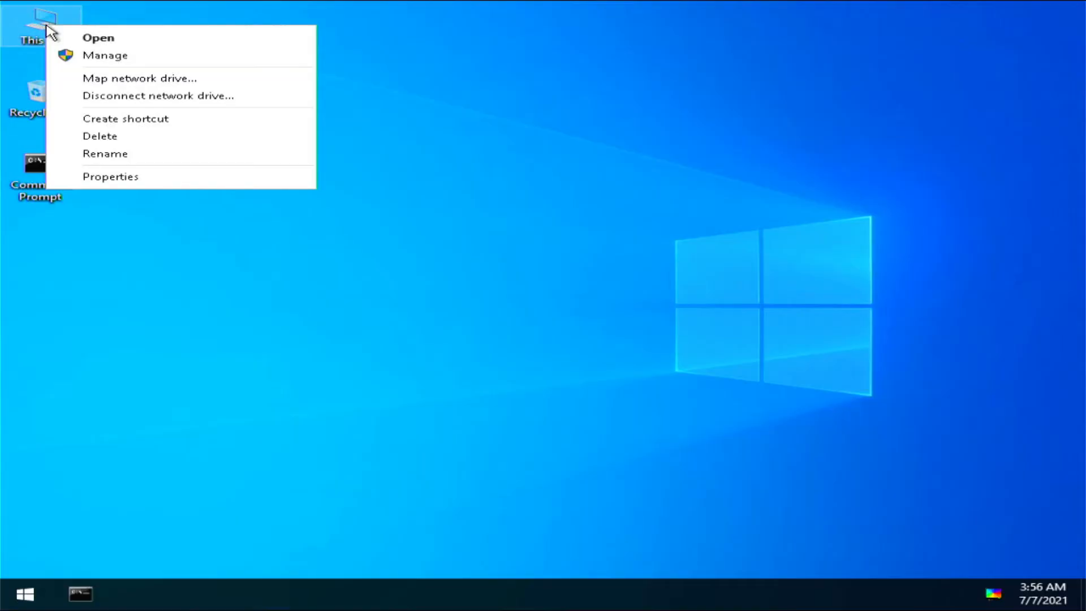
mouse_move(87, 97)
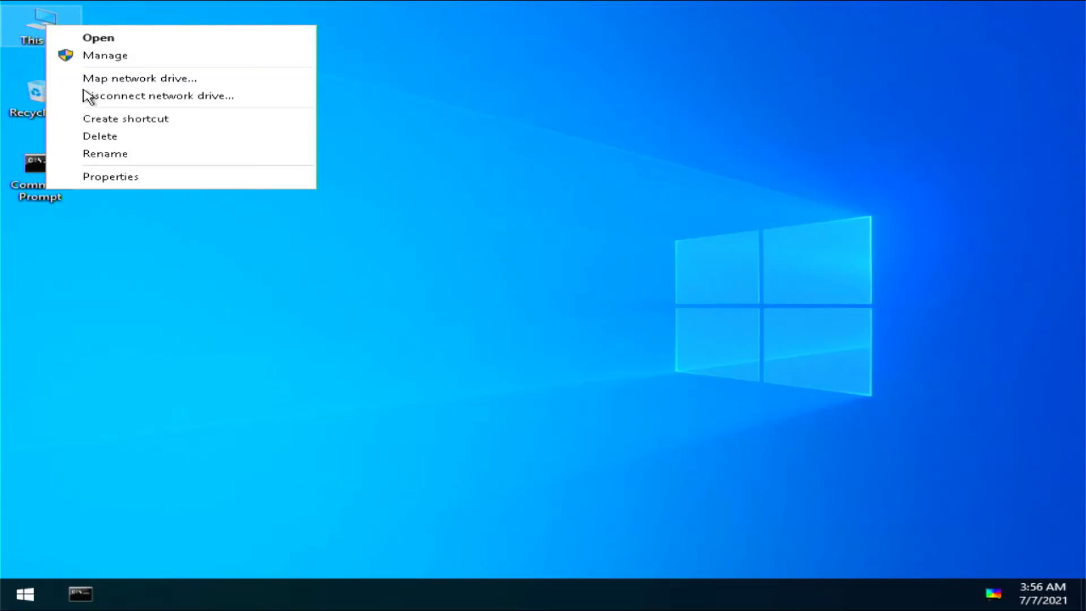
mouse_move(86, 151)
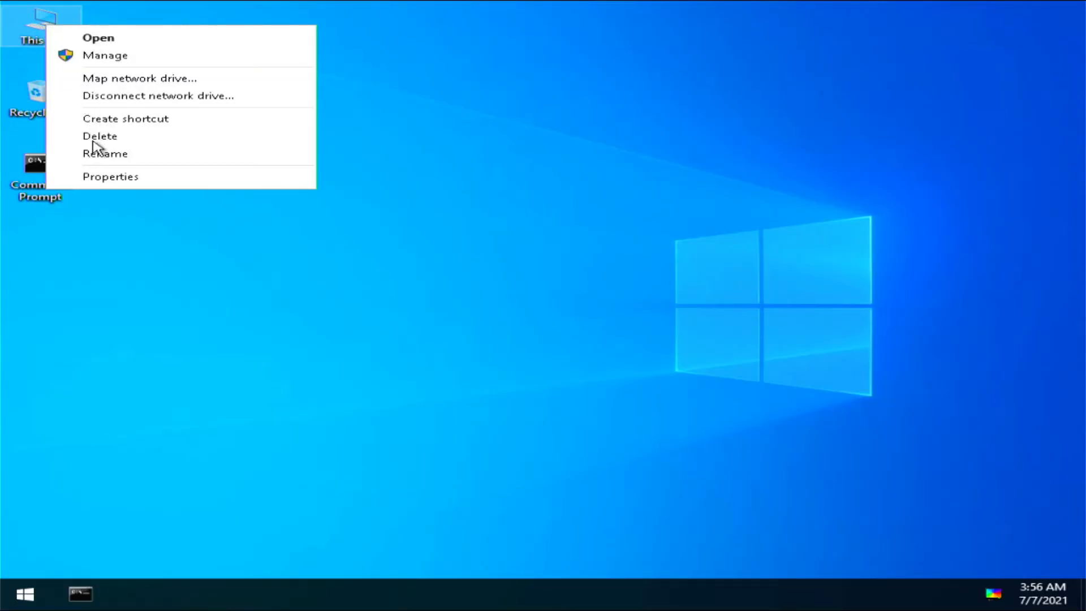
mouse_move(104, 171)
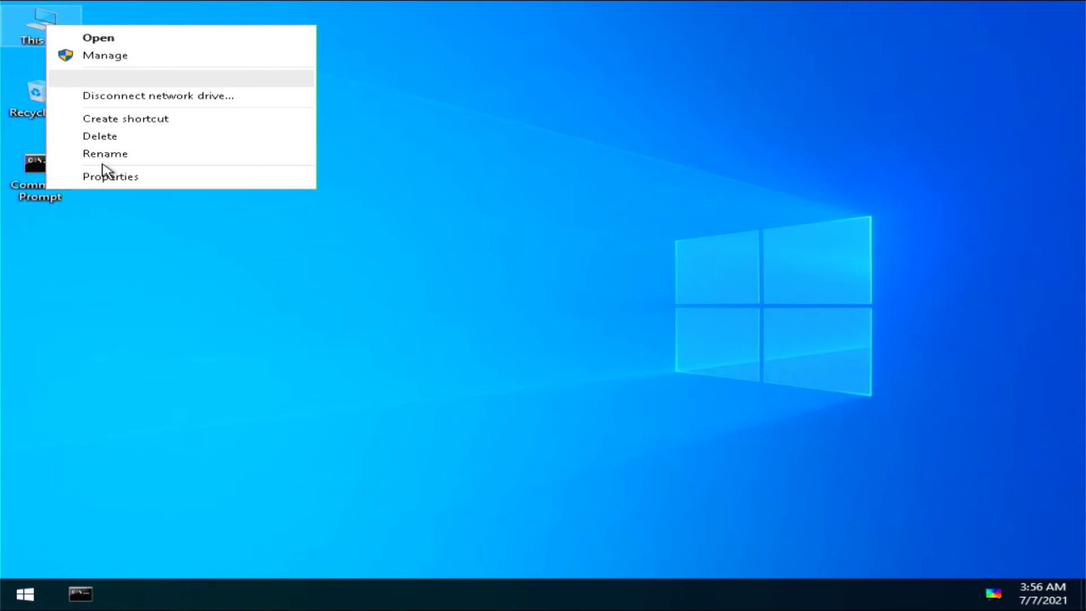